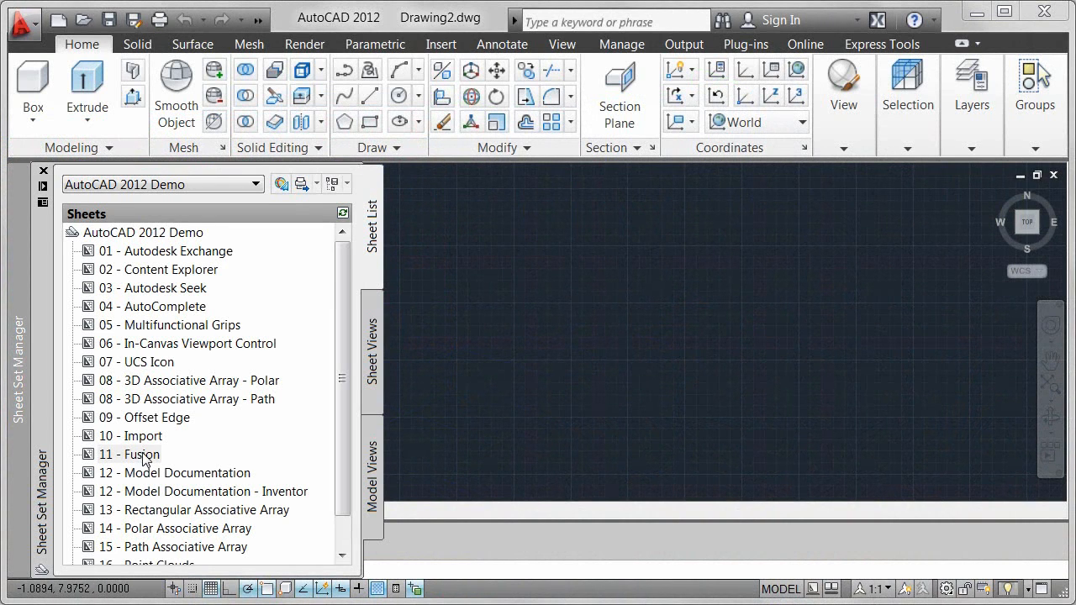
# Open sheet 11 - Fusion from the Sheet Set Manager to show Bell Housing.dwg.
pyautogui.doubleClick(130, 454)
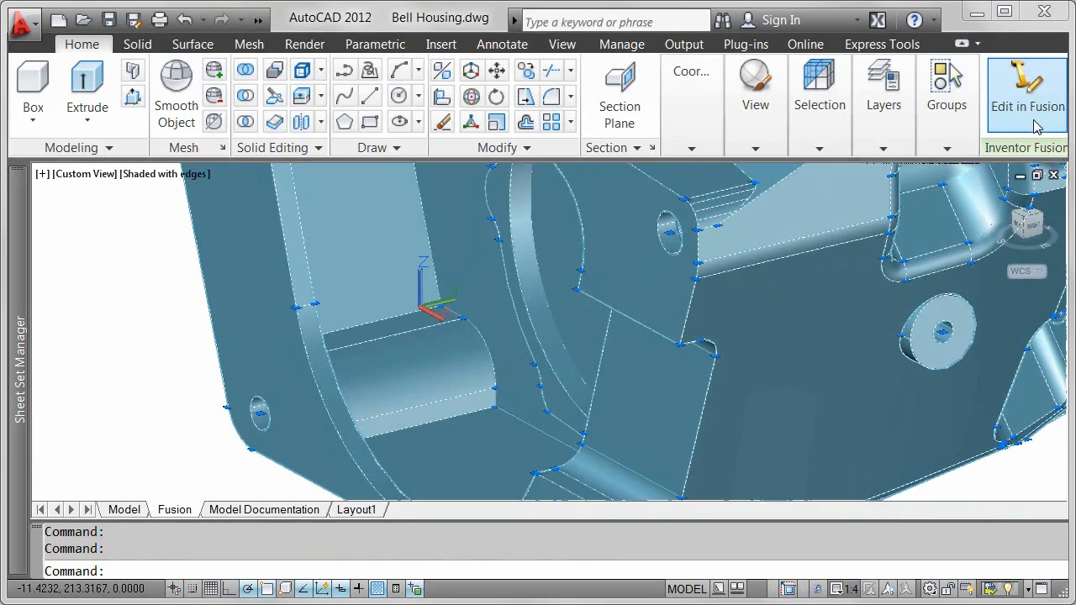
# Send the Bell Housing solid to Fusion and orbit it toward the side flange.
pyautogui.click(1025, 92)
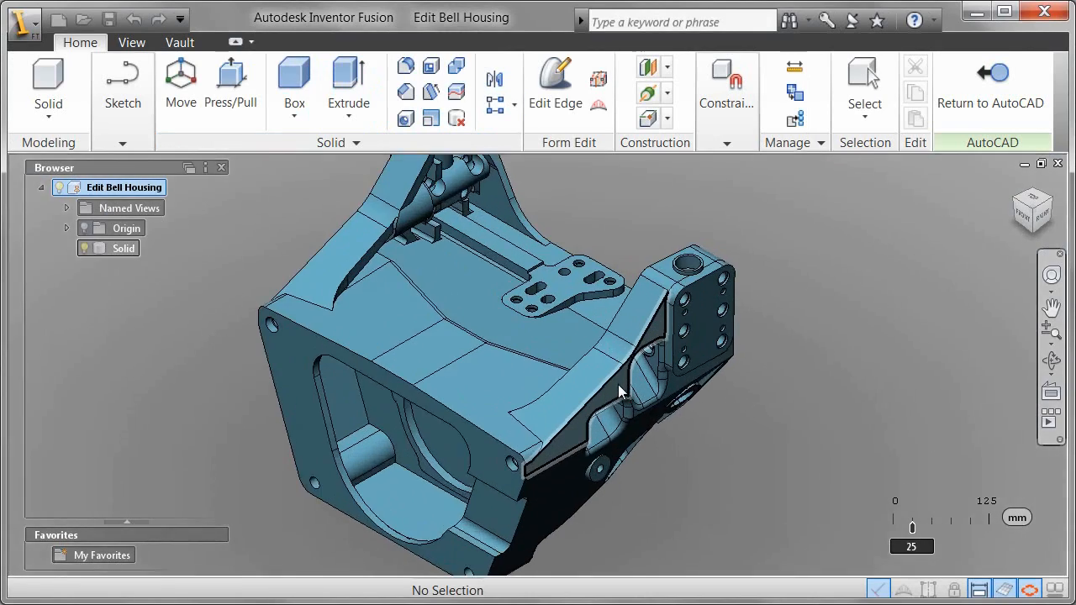
pyautogui.moveTo(618, 391); pyautogui.dragTo(521, 460)
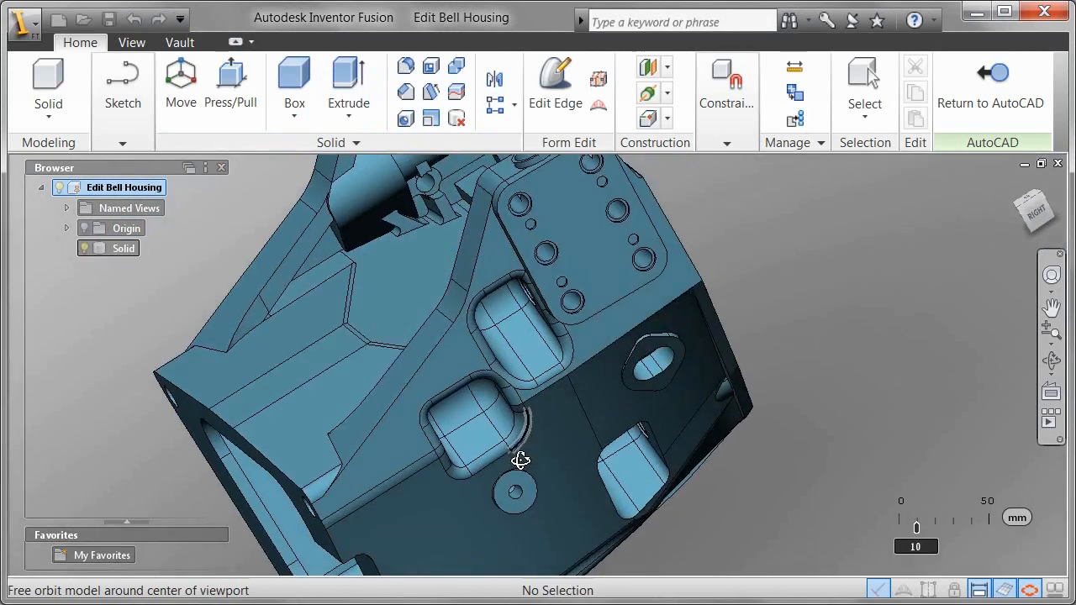
pyautogui.moveTo(521, 460); pyautogui.dragTo(879, 396)
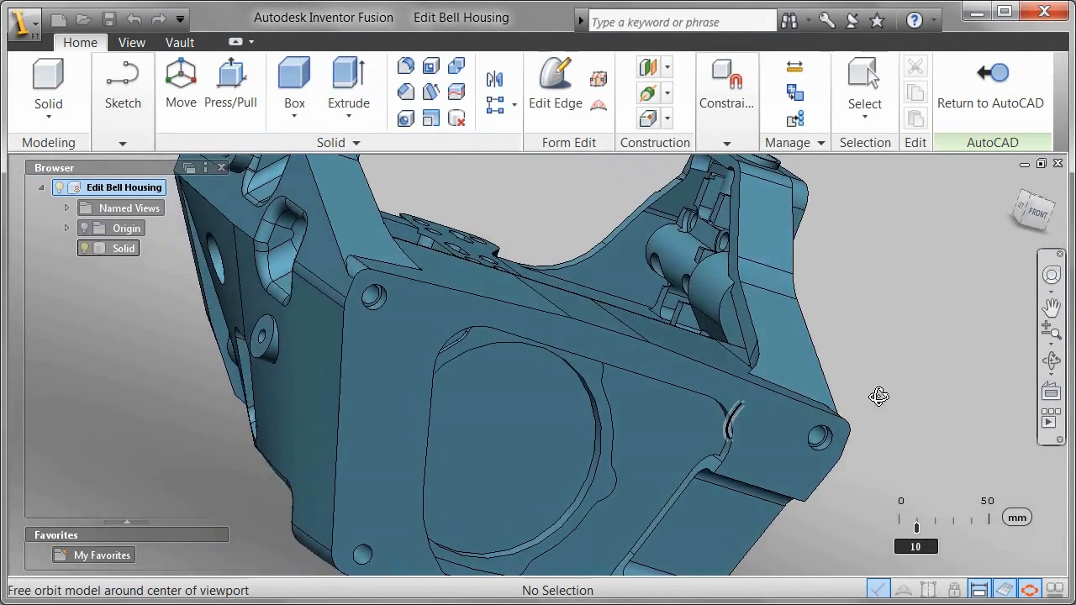
pyautogui.moveTo(878, 397); pyautogui.dragTo(820, 382)
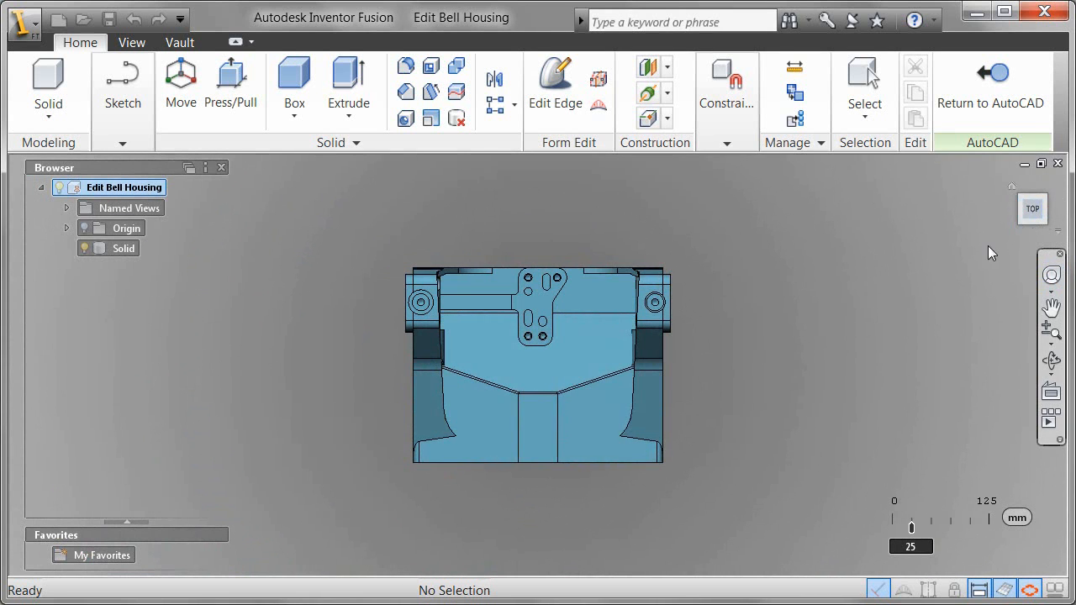
pyautogui.moveTo(538, 366); pyautogui.dragTo(597, 386)
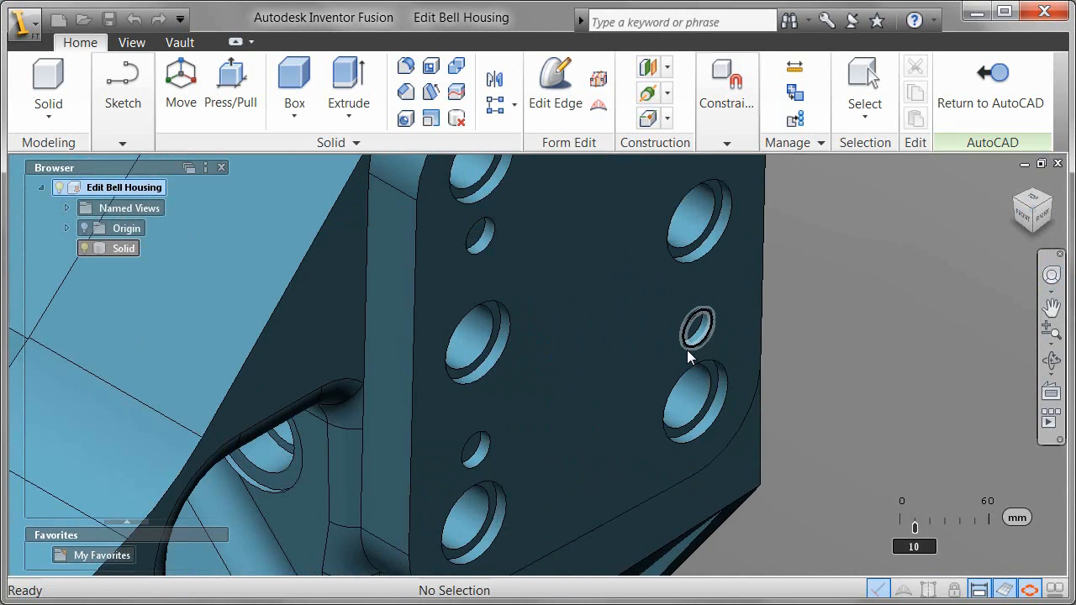
# Zoom into the side flange and select its small through-holes.
pyautogui.scroll(-3)
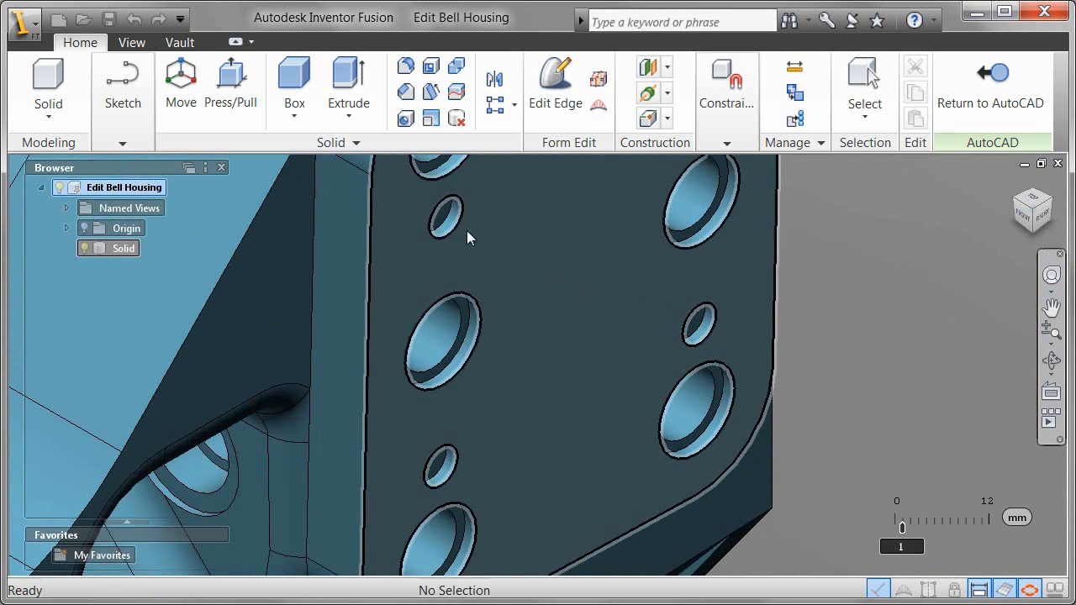
pyautogui.click(443, 212)
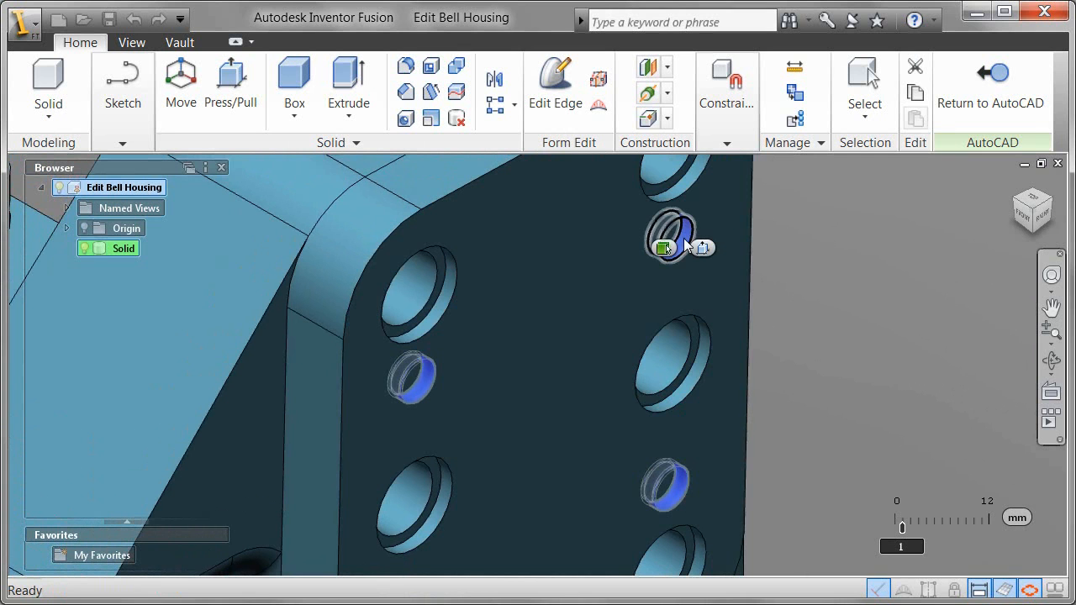
# Delete the selected small holes using the right-click marking menu.
pyautogui.rightClick(671, 236)
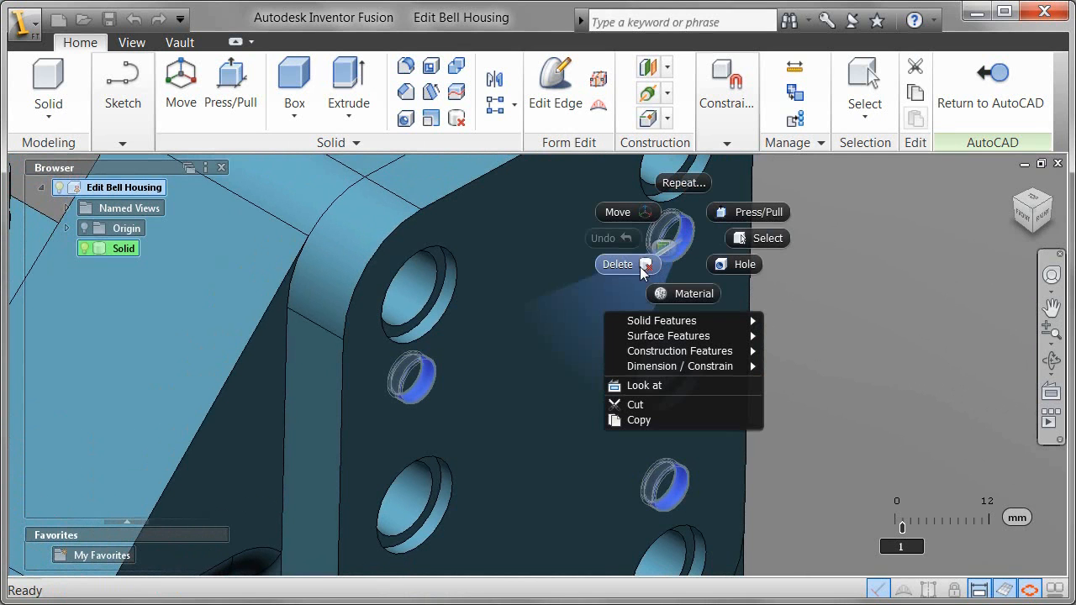
pyautogui.click(618, 264)
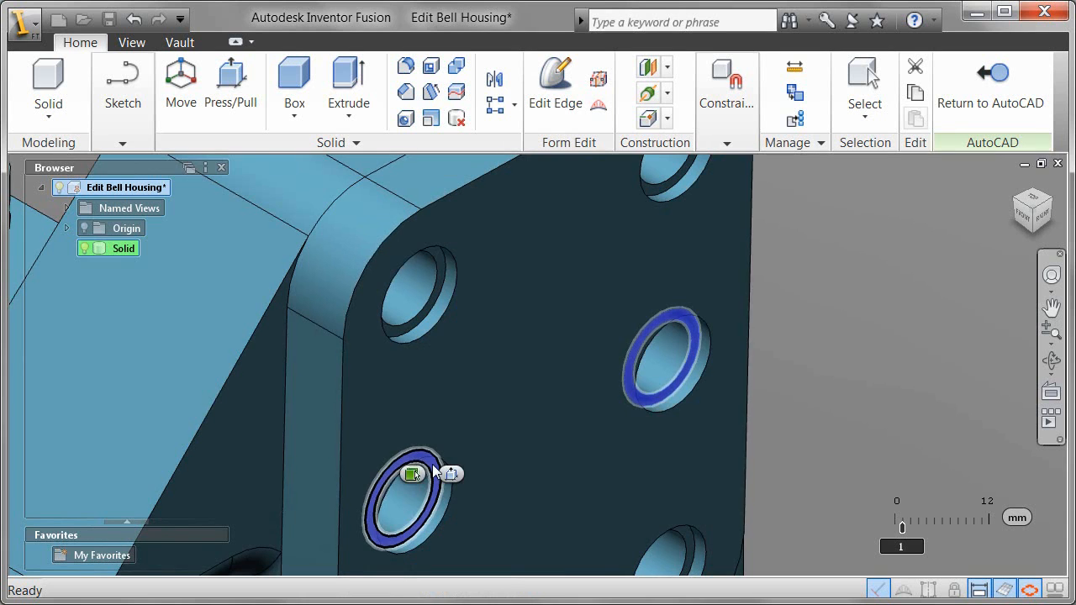
# Press/Pull the flange hole counterbore faces to a larger diameter and finish.
pyautogui.click(413, 474)
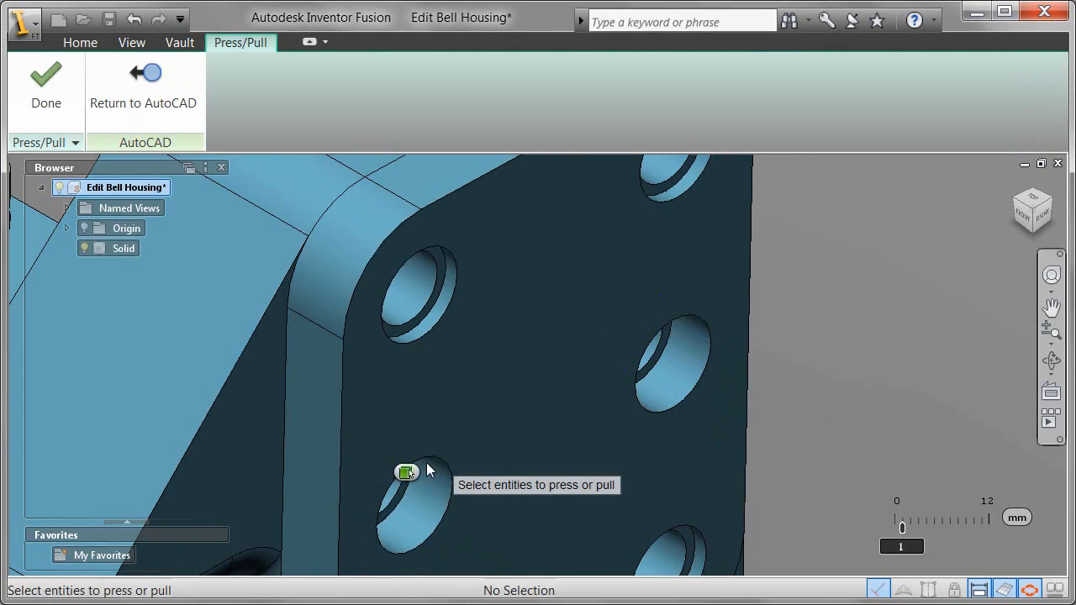
pyautogui.click(407, 472)
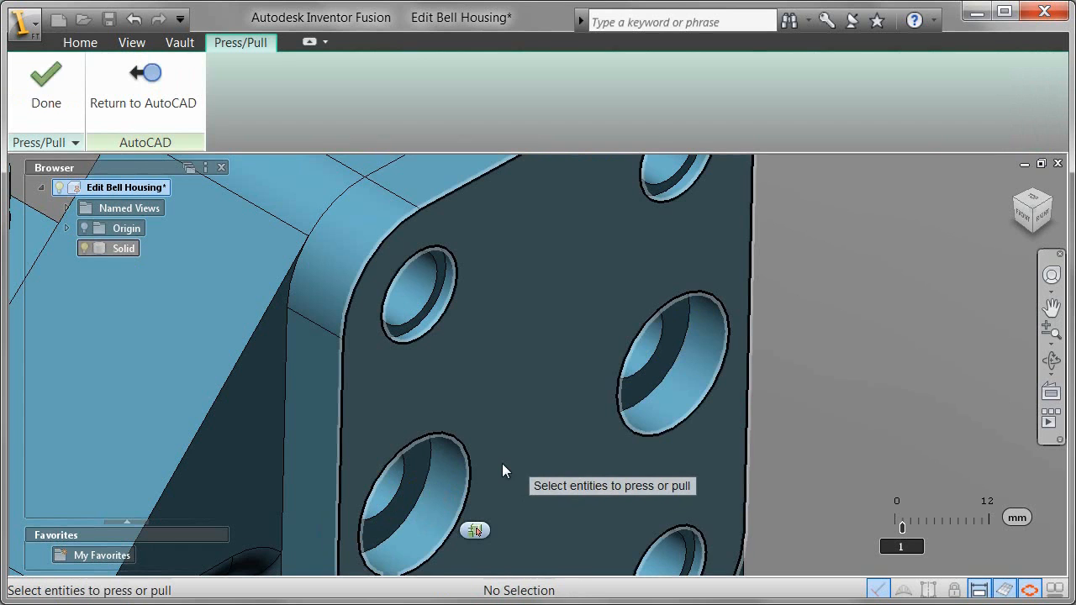
pyautogui.click(80, 42)
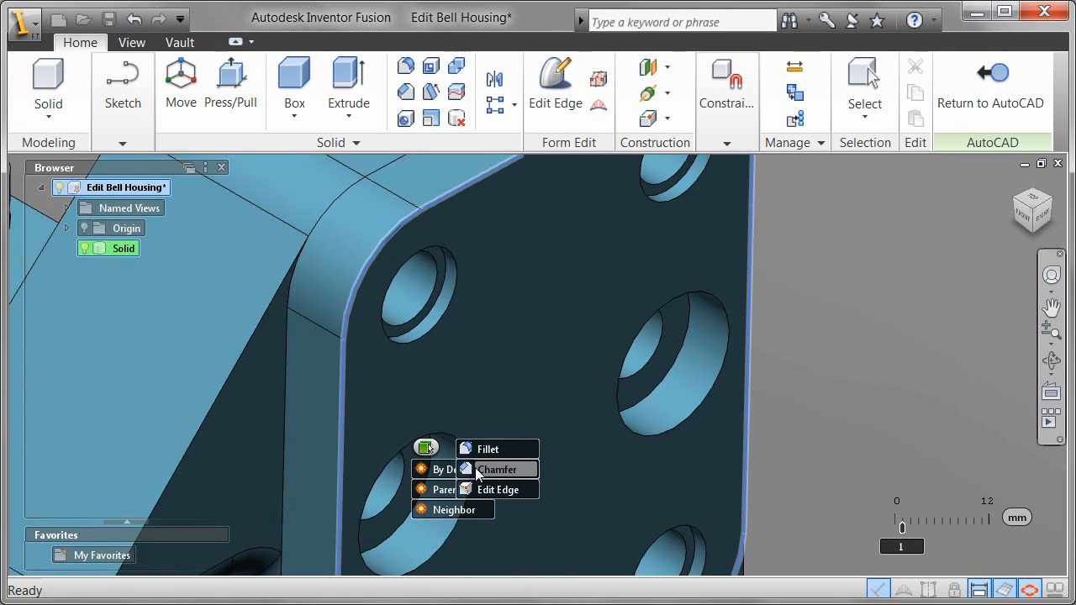
# Chamfer the flange's outer edge at 1 mm, then return the solid to AutoCAD.
pyautogui.click(496, 469)
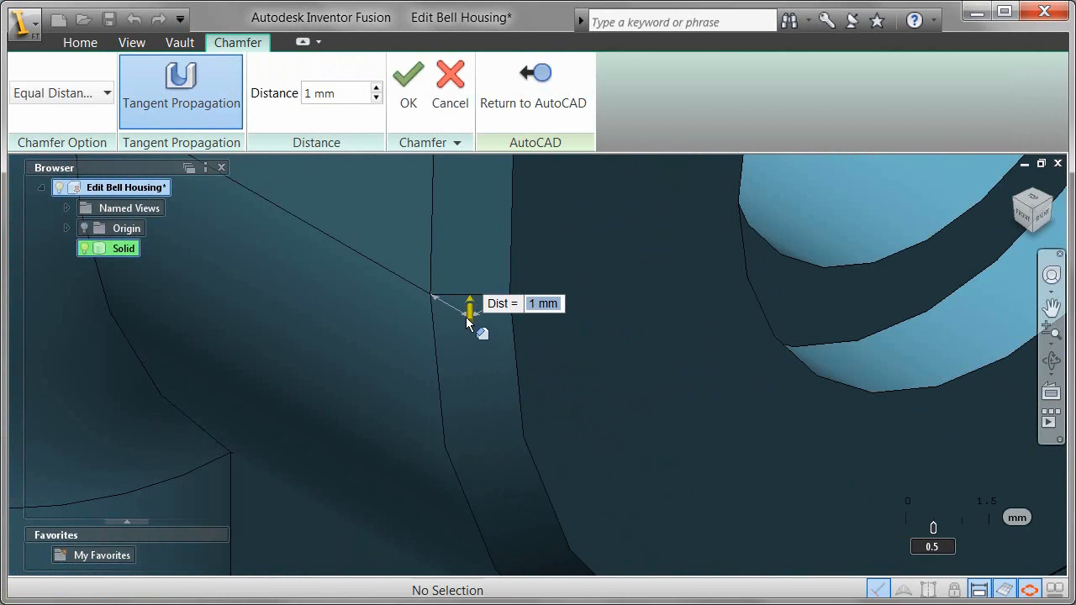
pyautogui.click(408, 74)
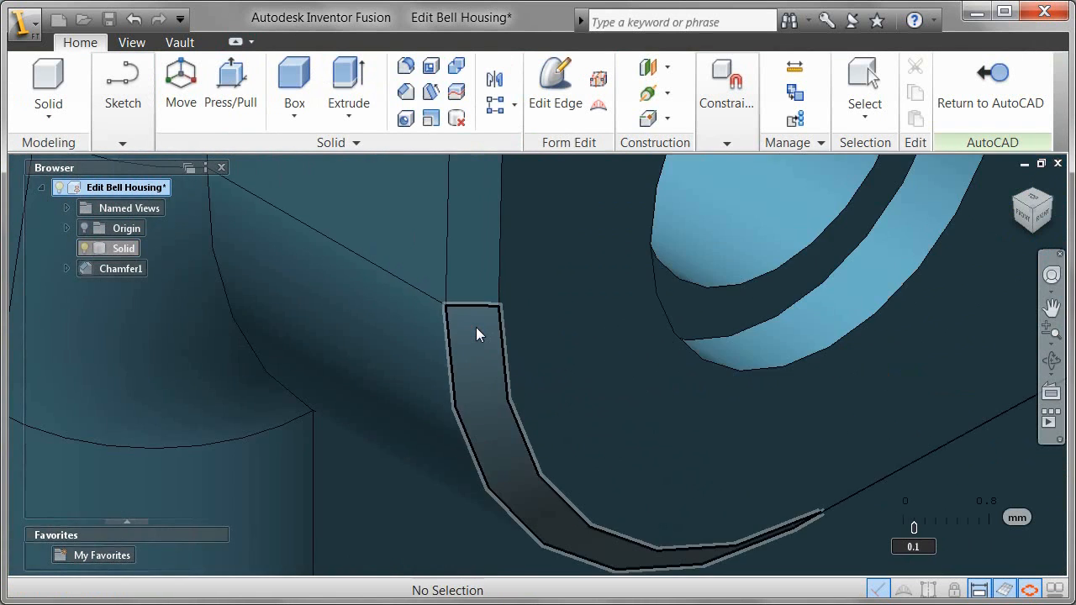
pyautogui.scroll(-3)
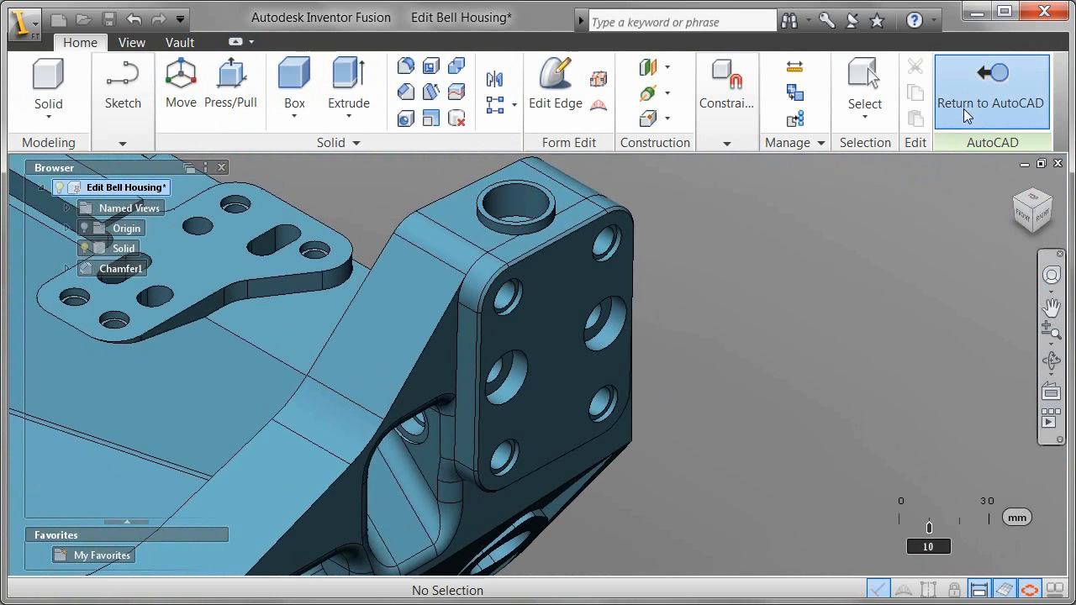
pyautogui.click(991, 90)
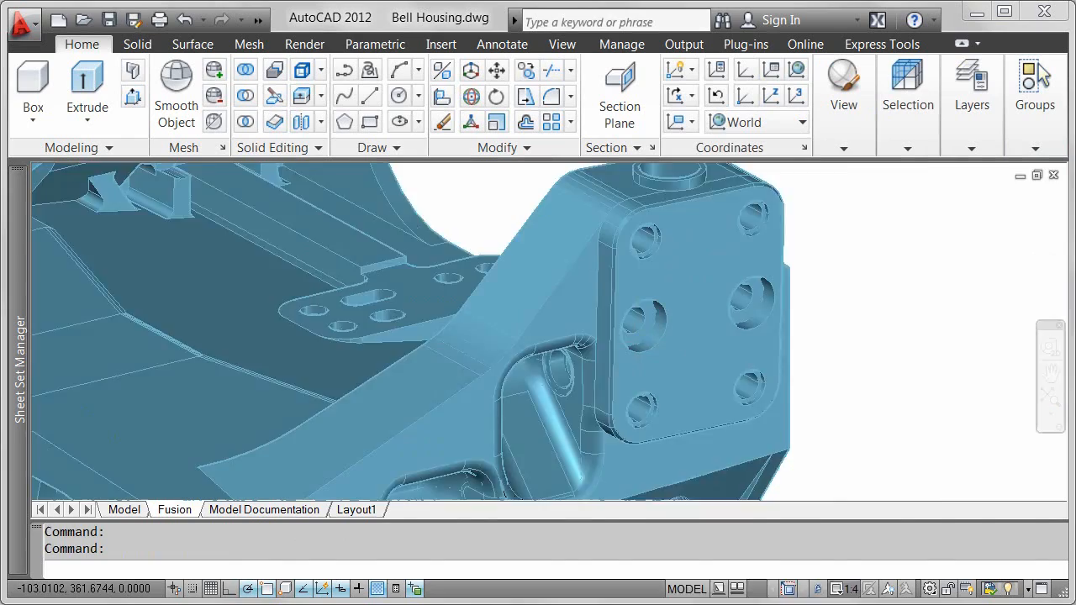